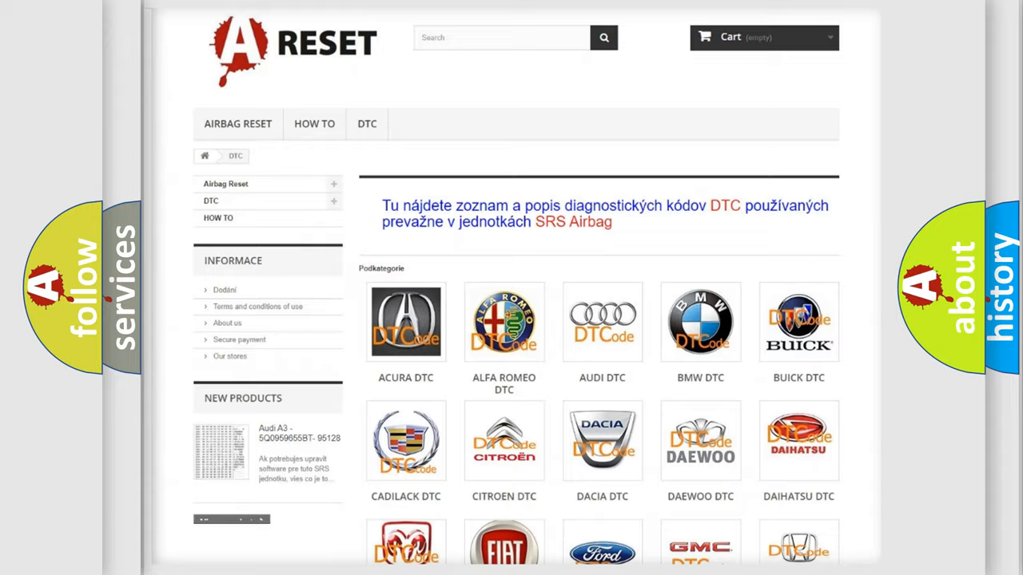
pyautogui.scroll(-3)
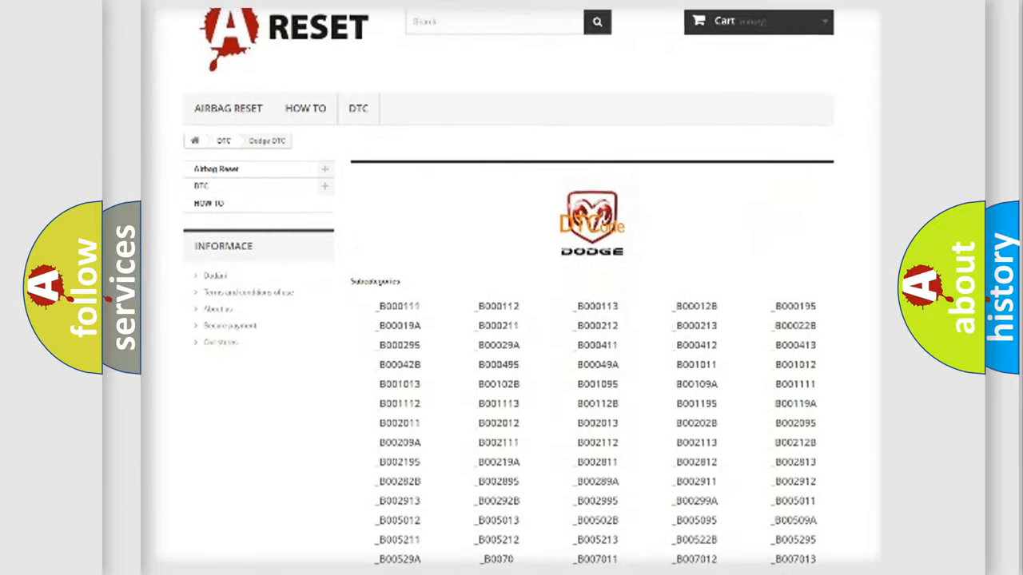
pyautogui.scroll(-3)
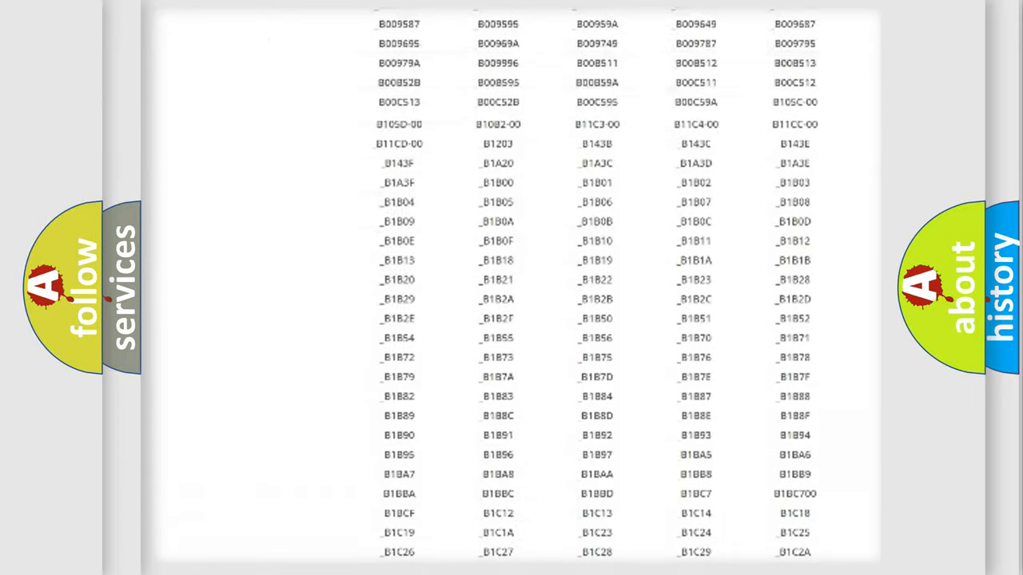